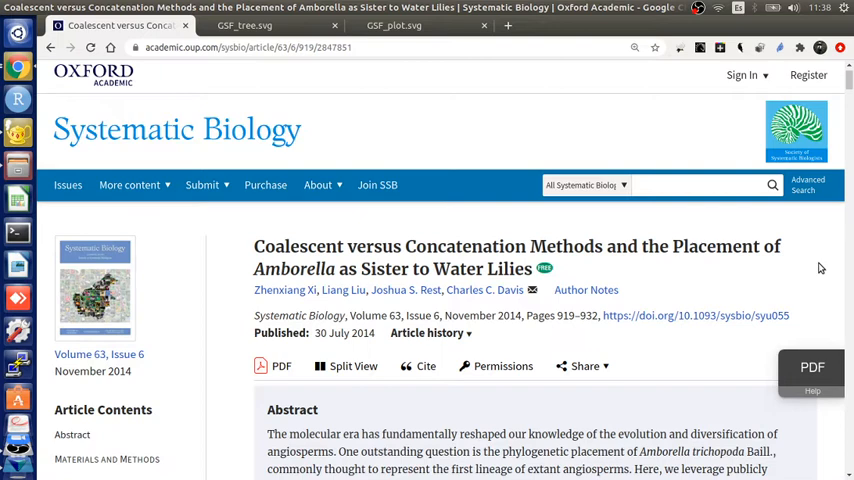
{"action": "mouse_move", "coordinate": [805, 278]}
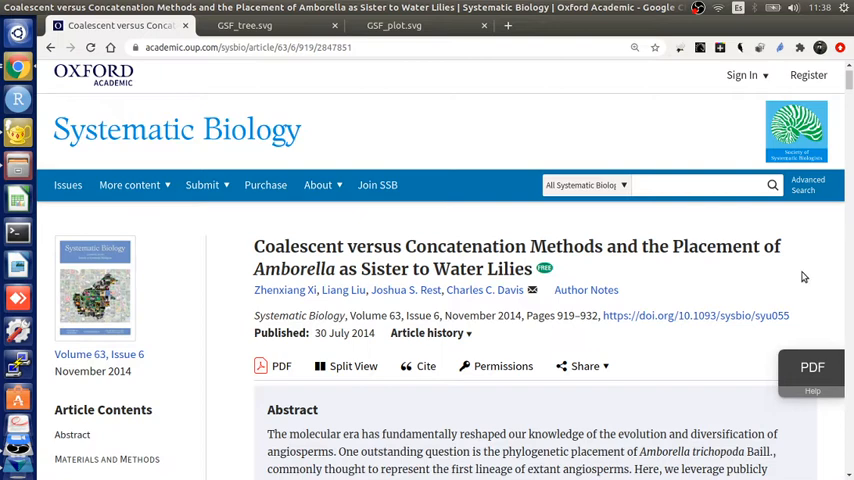
{"action": "mouse_move", "coordinate": [603, 209]}
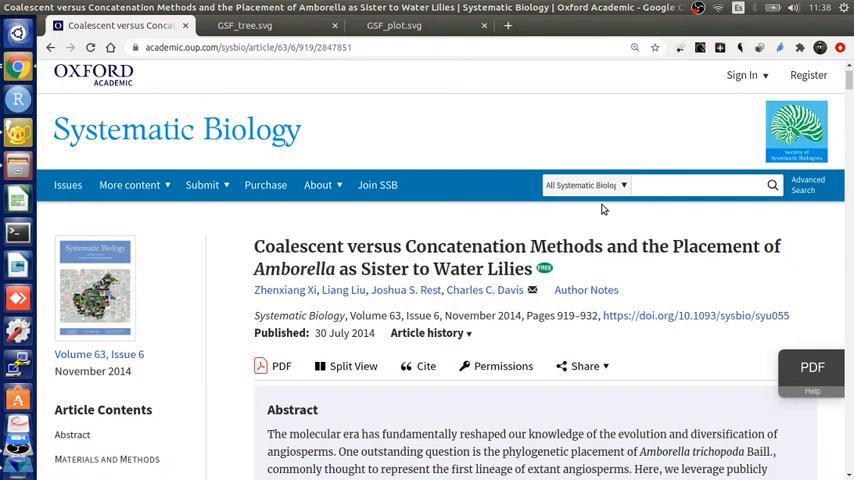
Step: Switch from the Amborella article to Xi2014.tnt open in Geany
{"action": "left_click", "coordinate": [585, 366]}
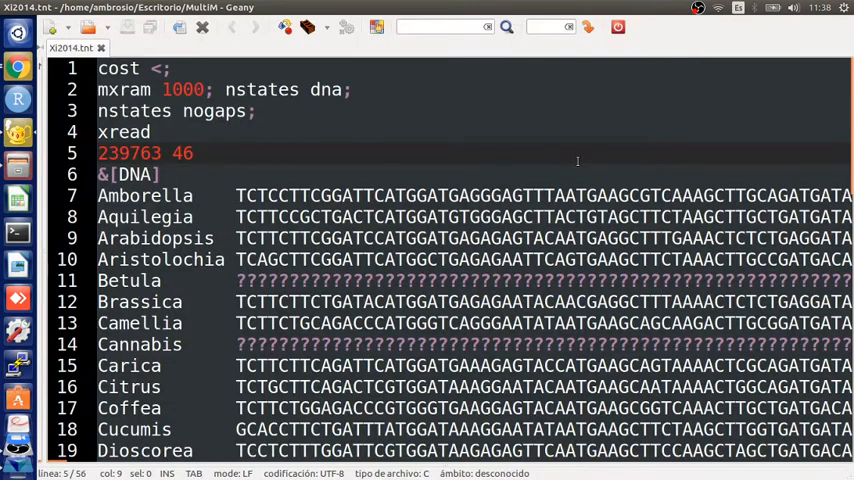
{"action": "left_click", "coordinate": [190, 153]}
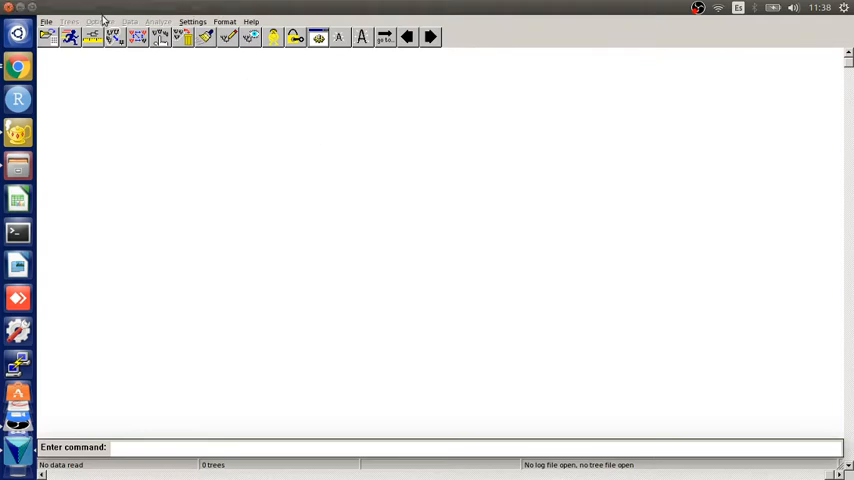
Step: Open the Xi2014.tnt matrix as TNT's input file
{"action": "left_click", "coordinate": [46, 21]}
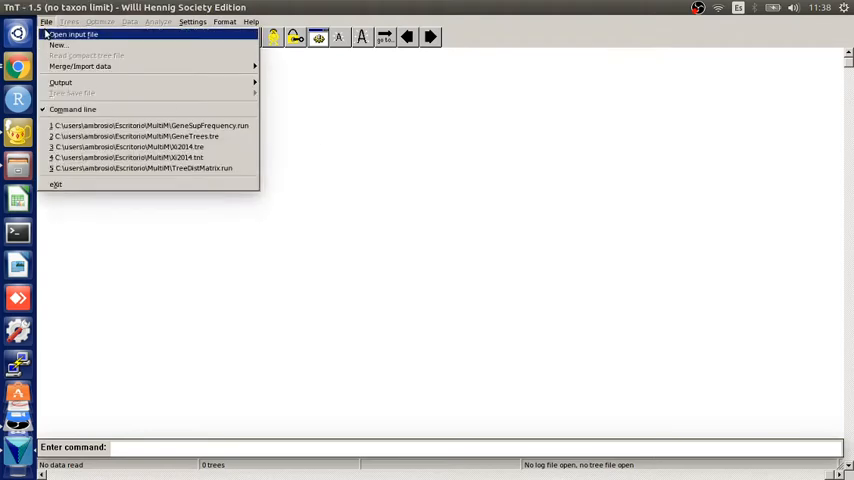
{"action": "left_click", "coordinate": [73, 34]}
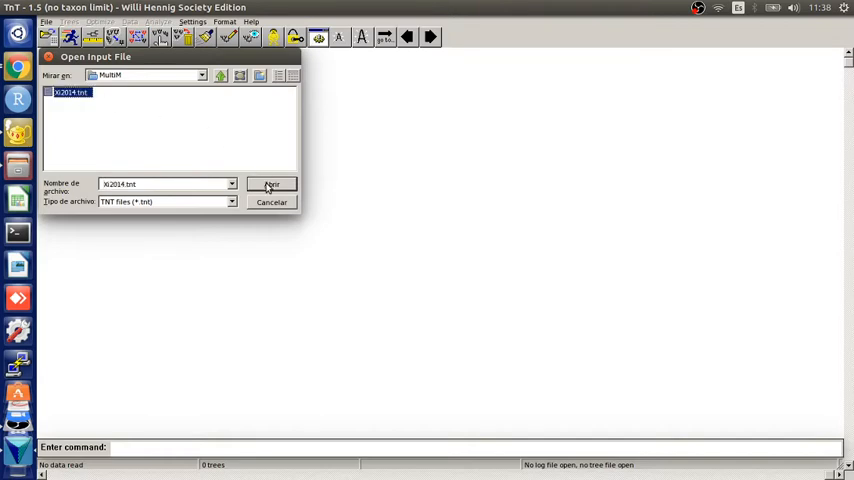
{"action": "left_click", "coordinate": [271, 184]}
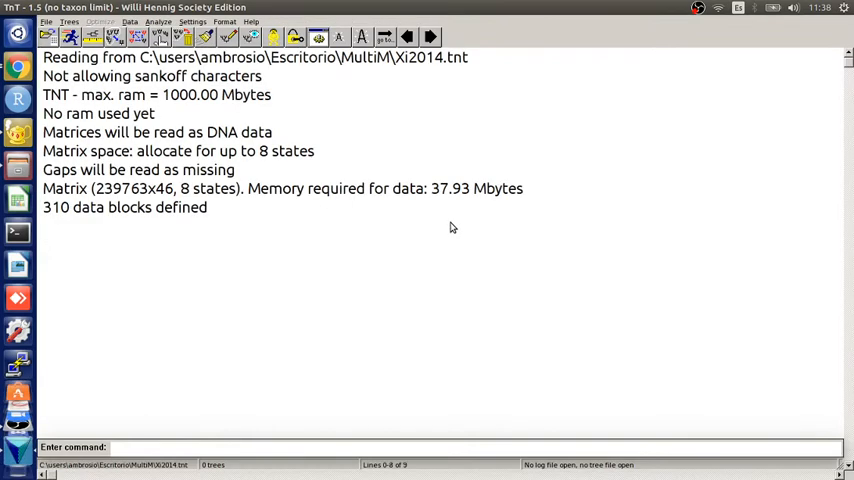
{"action": "mouse_move", "coordinate": [325, 195]}
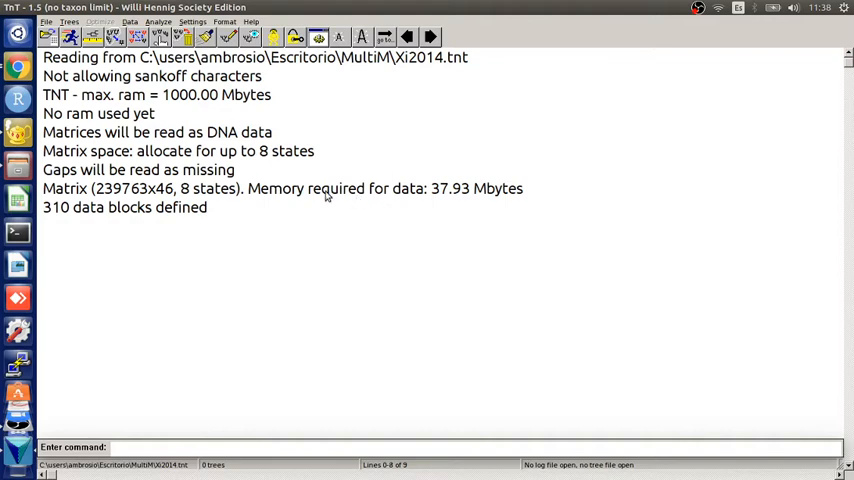
{"action": "mouse_move", "coordinate": [331, 205]}
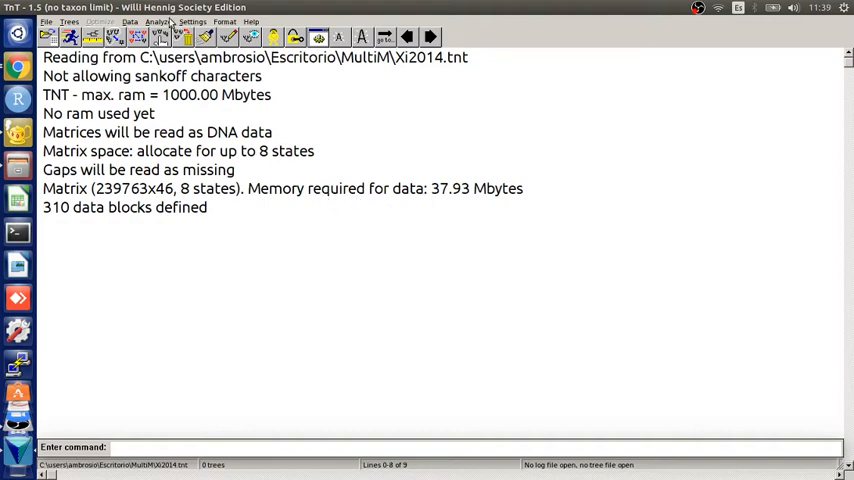
Step: Open Xi2014.tre to load the reference tree
{"action": "left_click", "coordinate": [48, 37]}
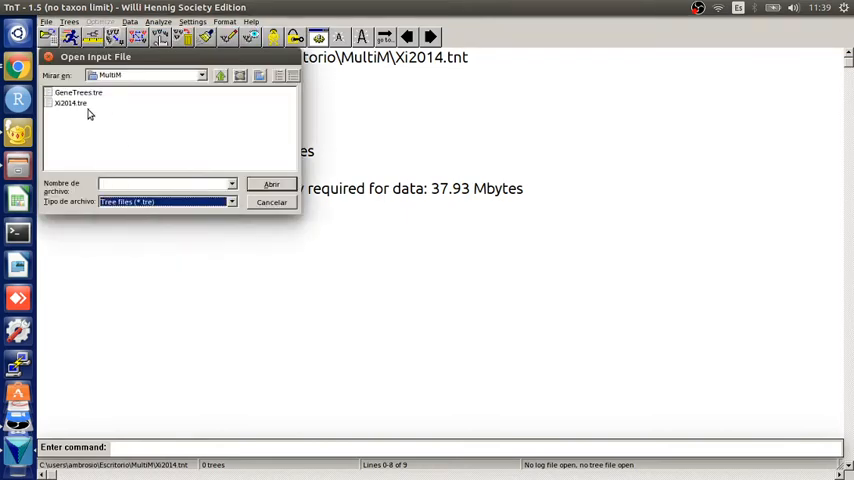
{"action": "left_click", "coordinate": [71, 103]}
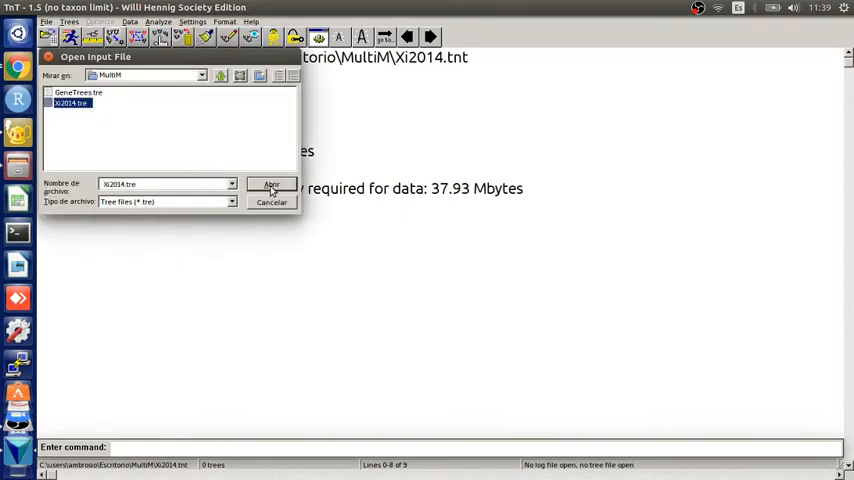
{"action": "left_click", "coordinate": [271, 184]}
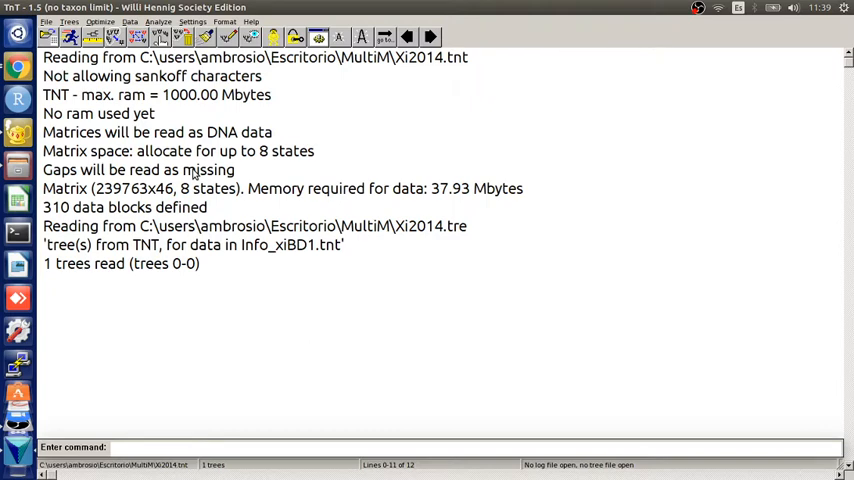
{"action": "mouse_move", "coordinate": [157, 99]}
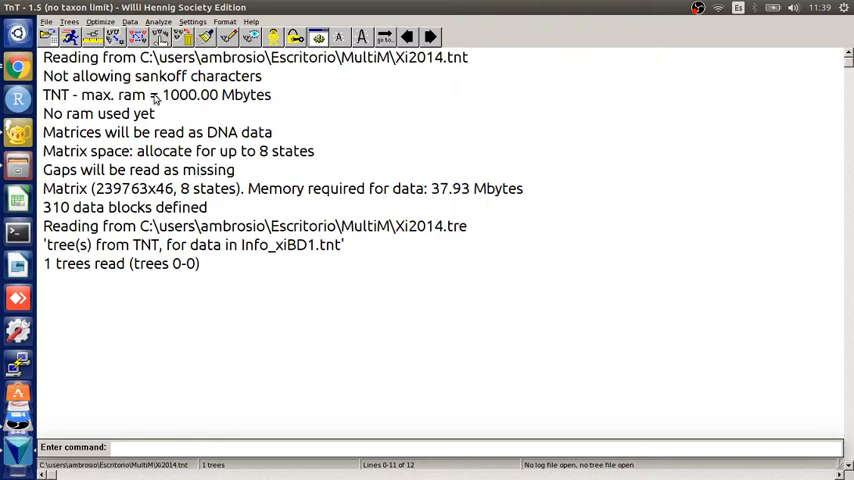
Step: Open GeneTrees.tre as a tree file to add the 310 gene trees
{"action": "left_click", "coordinate": [47, 37]}
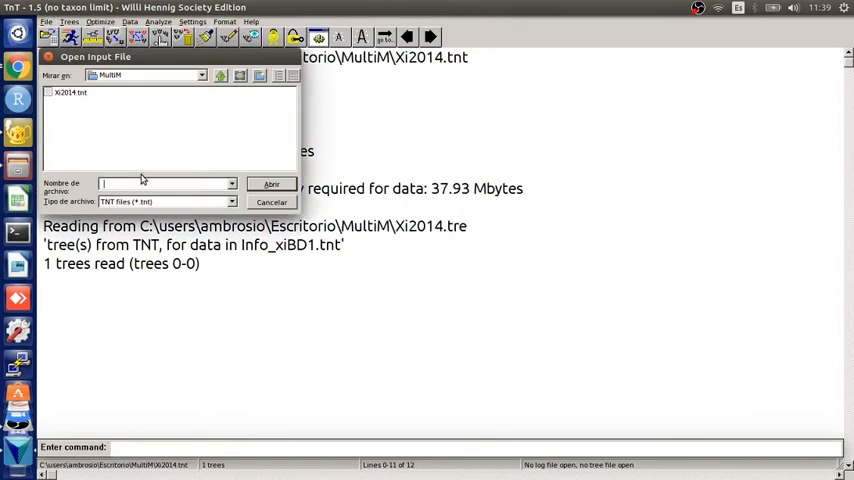
{"action": "left_click", "coordinate": [165, 201]}
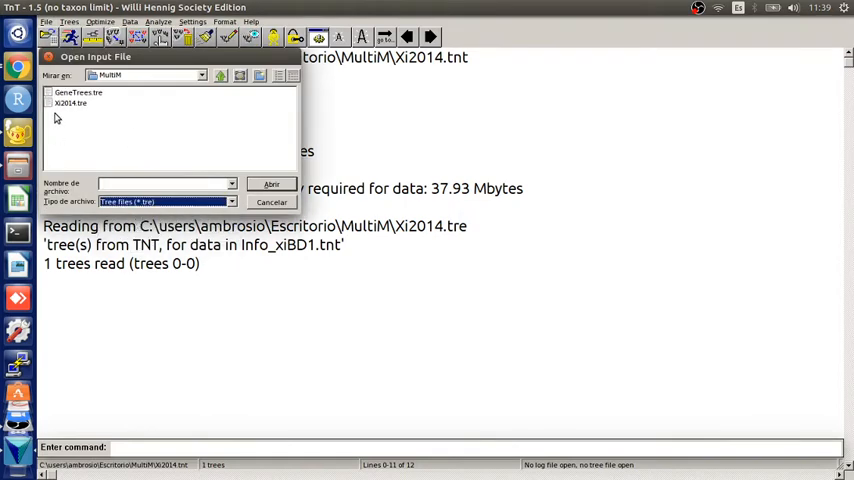
{"action": "left_click", "coordinate": [77, 92]}
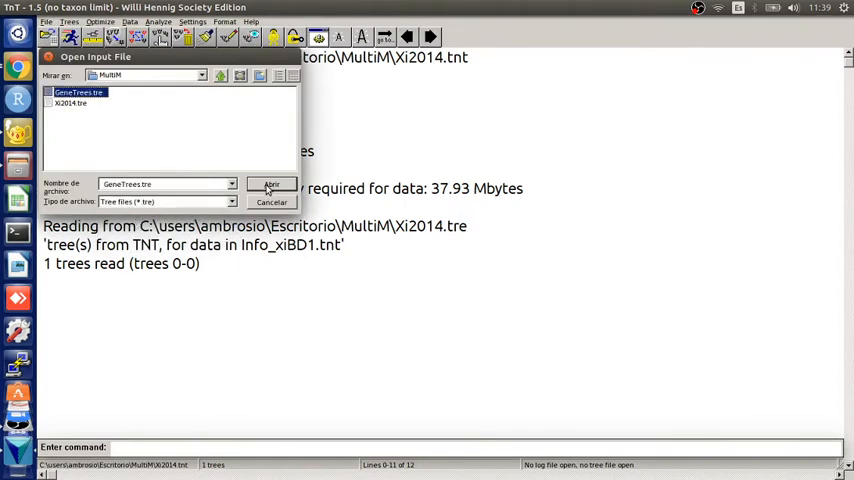
{"action": "left_click", "coordinate": [271, 188]}
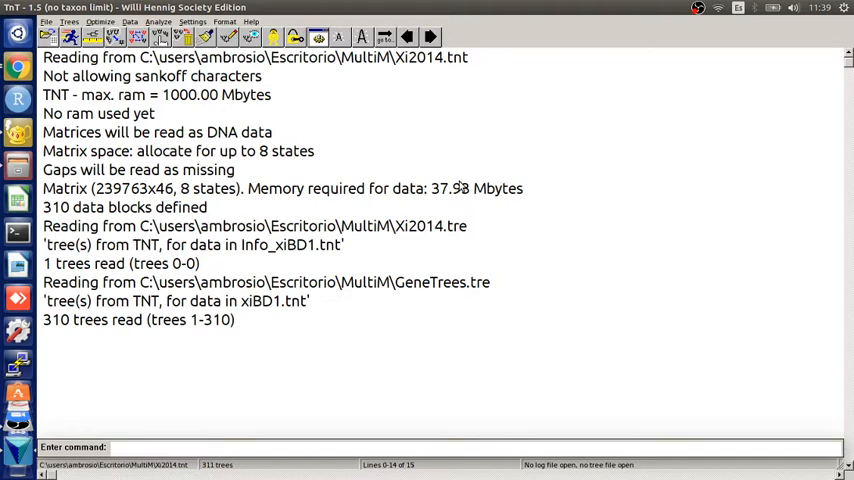
{"action": "mouse_move", "coordinate": [456, 238]}
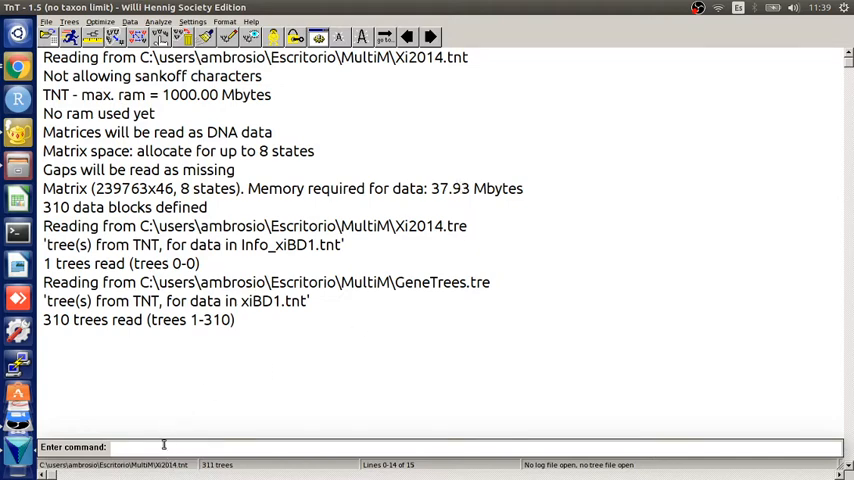
Step: Enter the command 'run GeneSupFrequency.run' in TNT's command line
{"action": "type", "text": "run"}
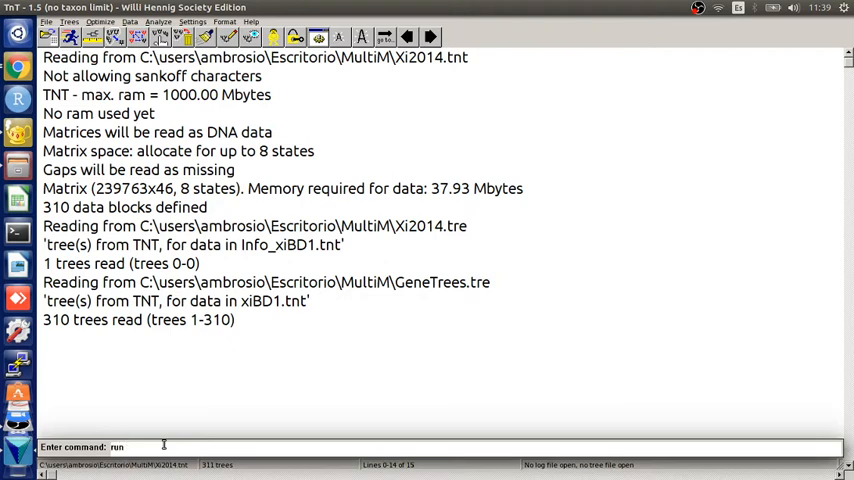
{"action": "type", "text": "GeneSupp"}
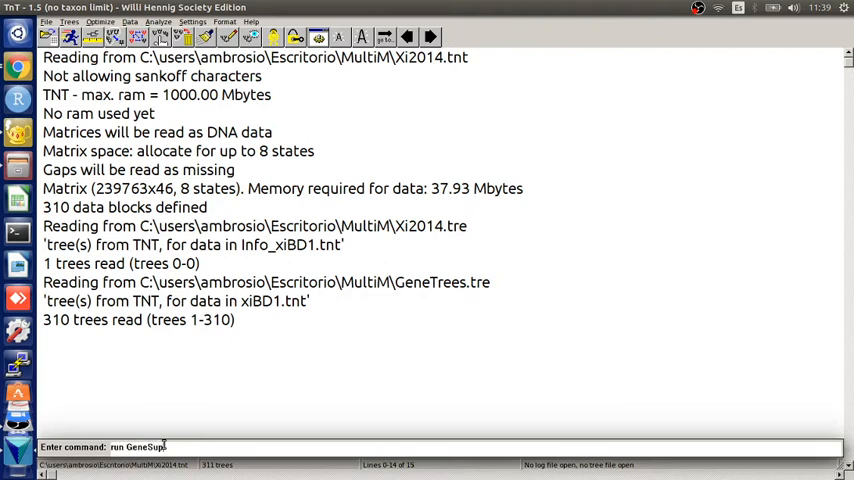
{"action": "type", "text": "Frequency"}
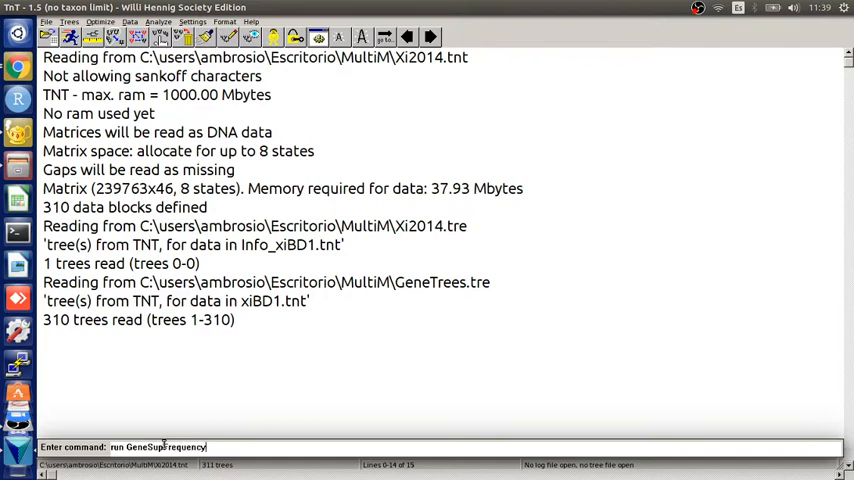
{"action": "type", "text": ".run"}
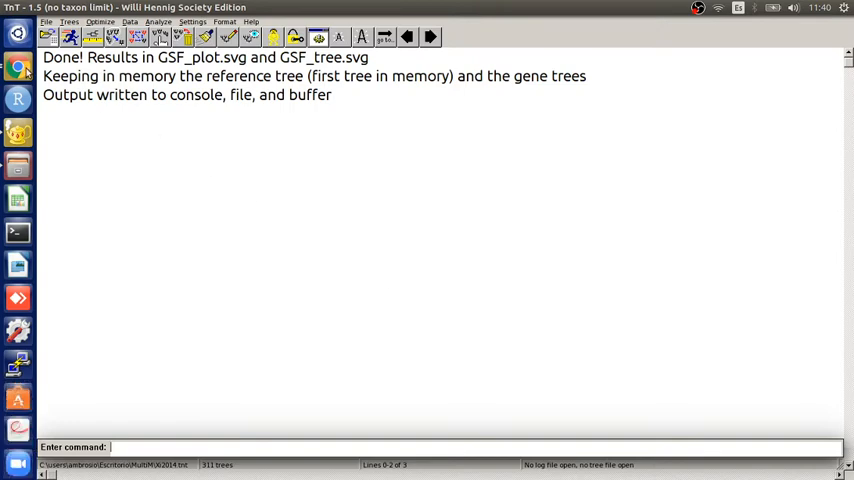
{"action": "mouse_move", "coordinate": [99, 119]}
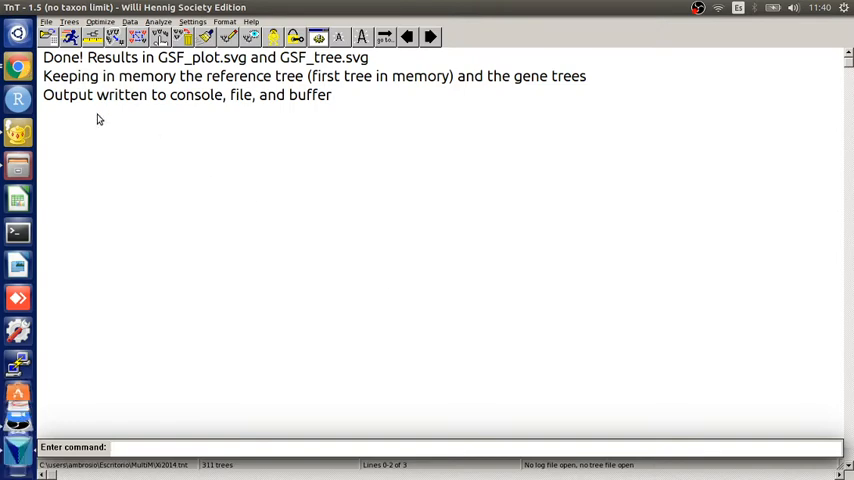
Step: Switch to Chrome and view the GSF_tree.svg tab with node numbers and supports
{"action": "left_click", "coordinate": [17, 67]}
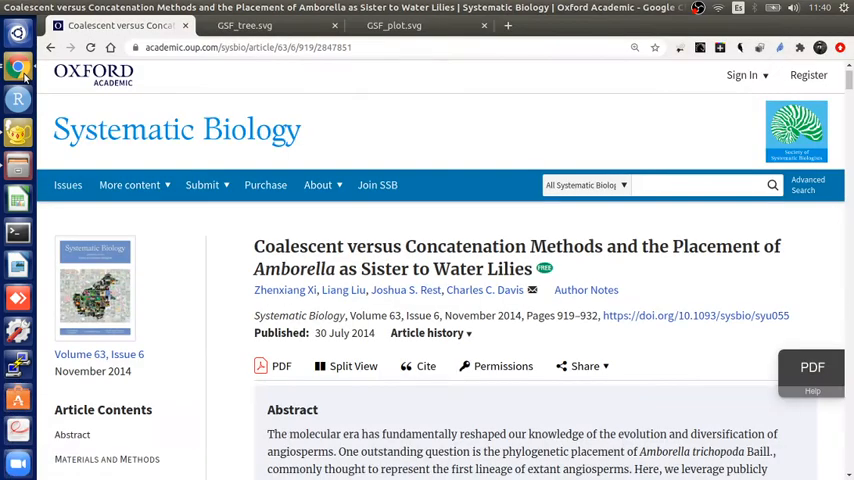
{"action": "left_click", "coordinate": [245, 25]}
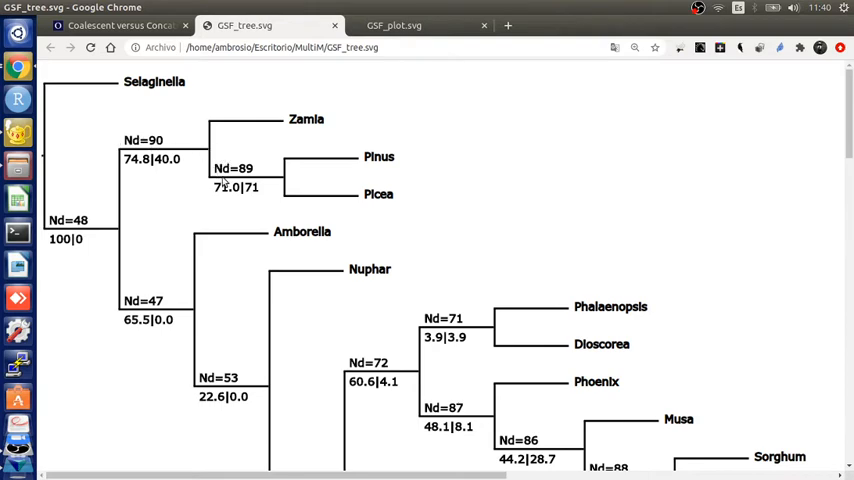
{"action": "mouse_move", "coordinate": [50, 225]}
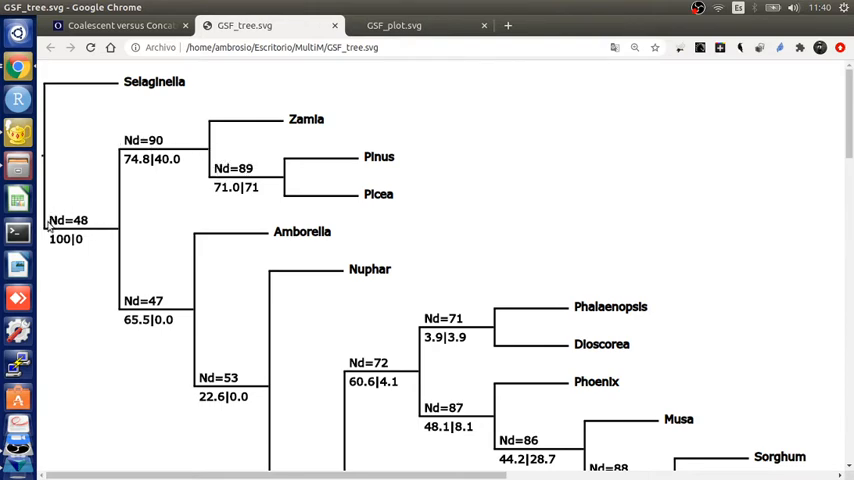
{"action": "mouse_move", "coordinate": [238, 252]}
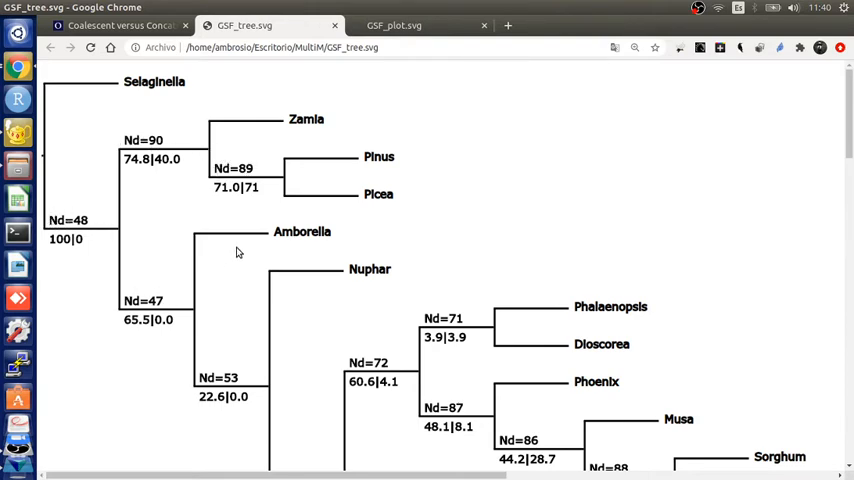
{"action": "mouse_move", "coordinate": [181, 220]}
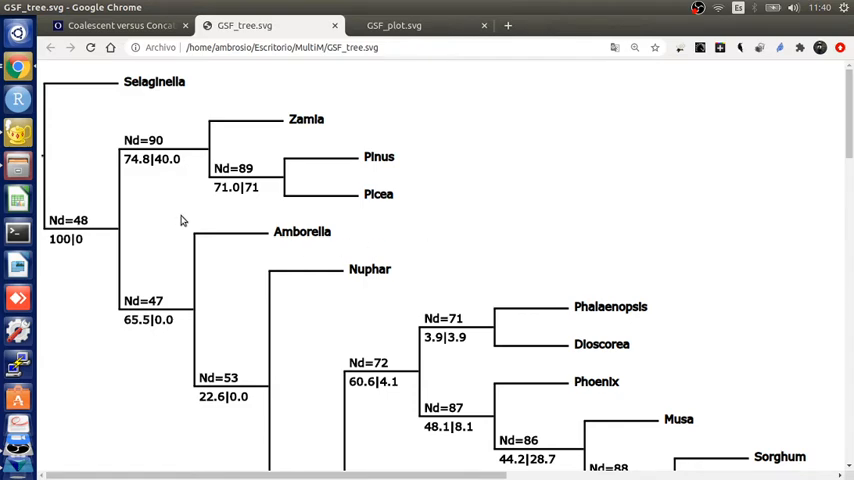
{"action": "mouse_move", "coordinate": [421, 266]}
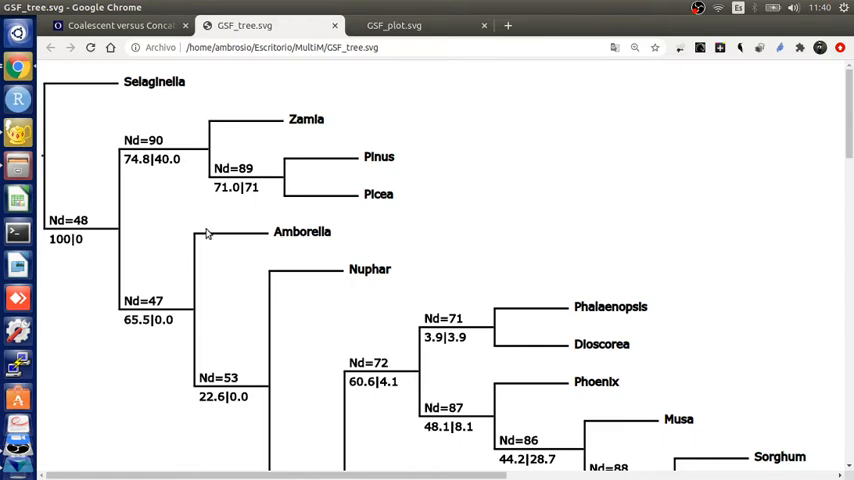
{"action": "mouse_move", "coordinate": [137, 177]}
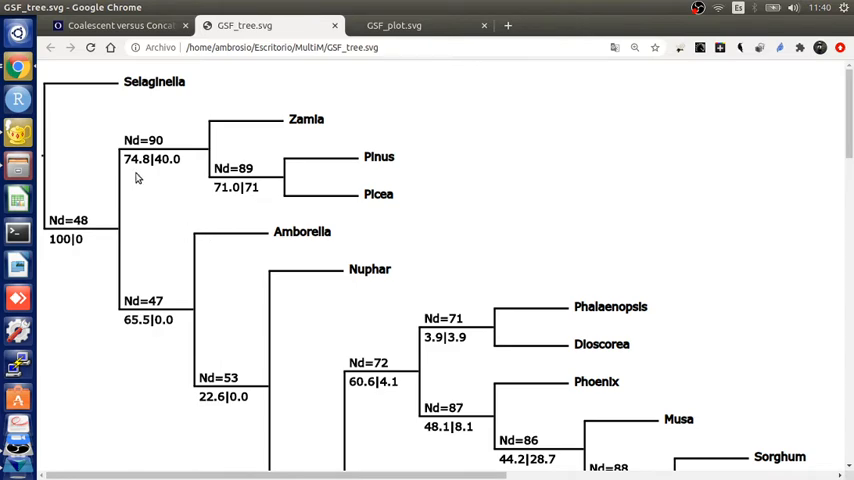
{"action": "mouse_move", "coordinate": [138, 177]}
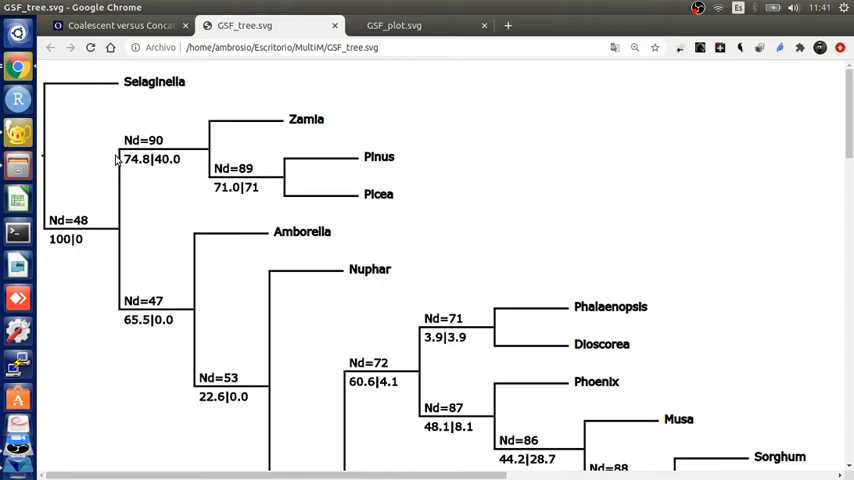
{"action": "mouse_move", "coordinate": [69, 268]}
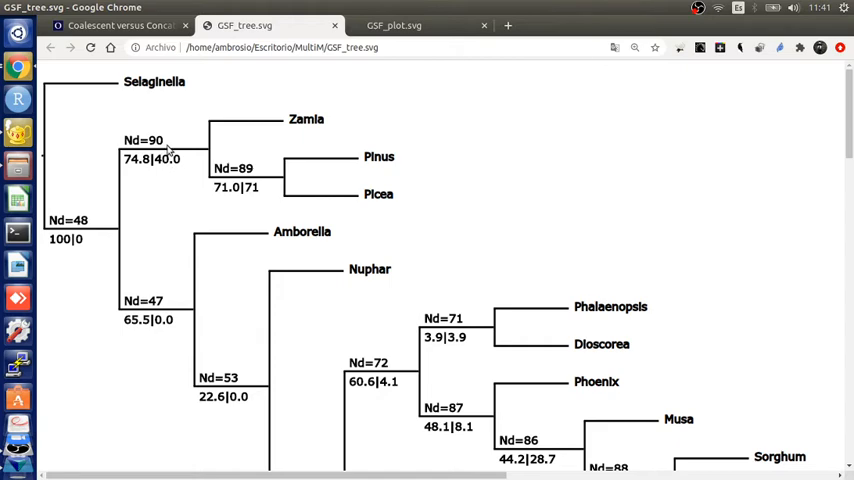
{"action": "mouse_move", "coordinate": [168, 152]}
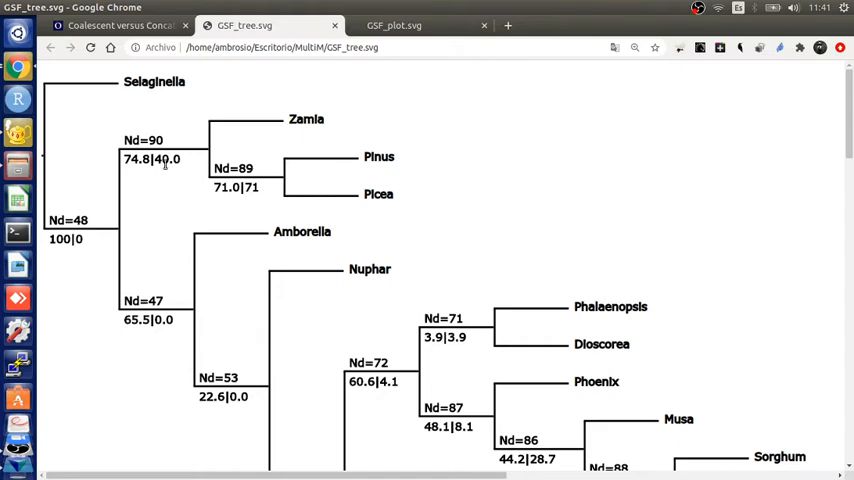
{"action": "mouse_move", "coordinate": [159, 170]}
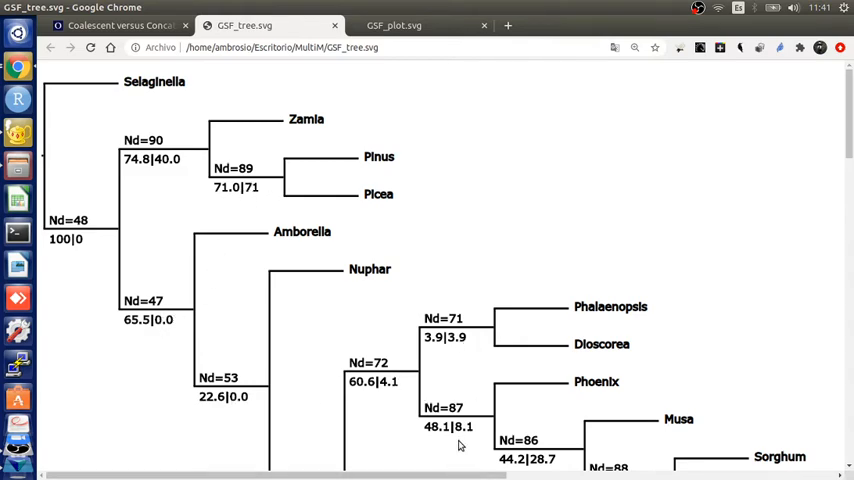
{"action": "mouse_move", "coordinate": [281, 206]}
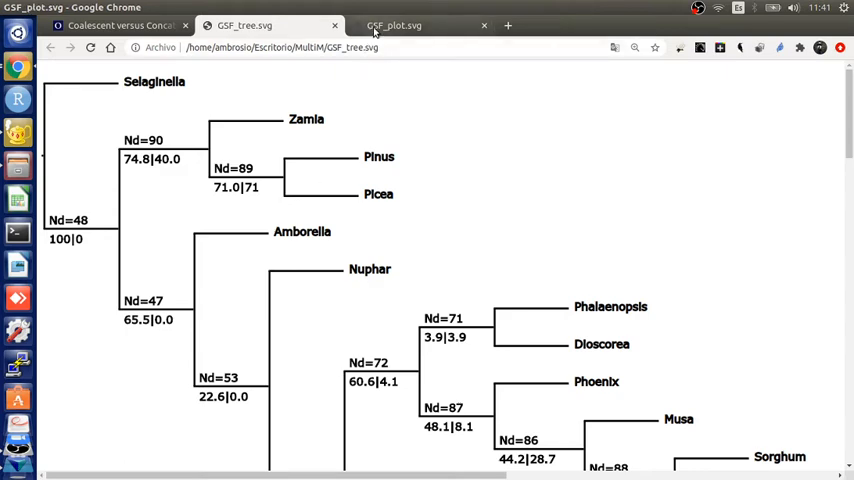
{"action": "left_click", "coordinate": [418, 25]}
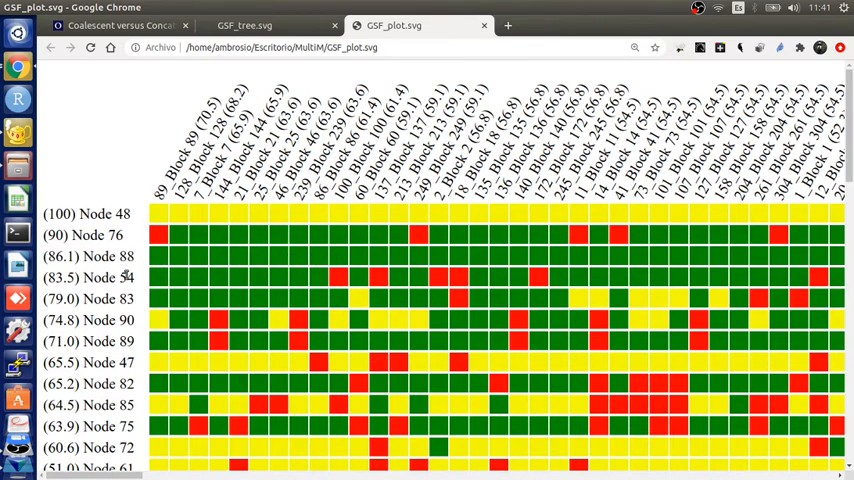
{"action": "mouse_move", "coordinate": [235, 270]}
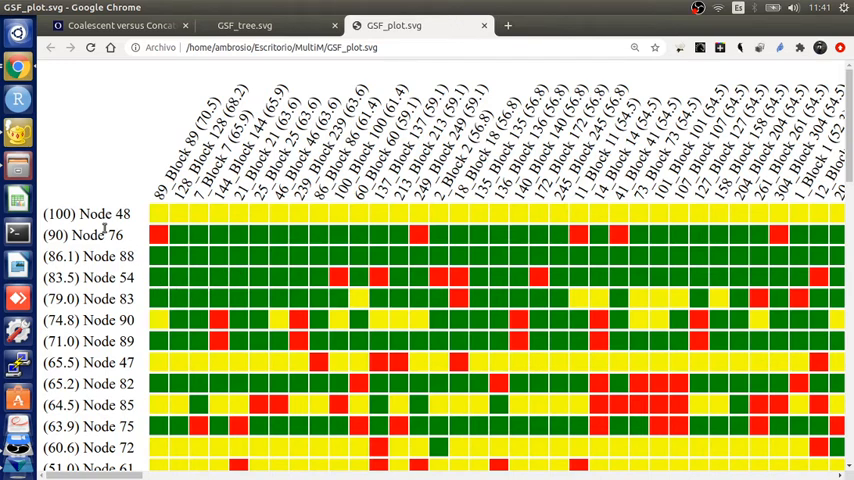
{"action": "double_click", "coordinate": [108, 214]}
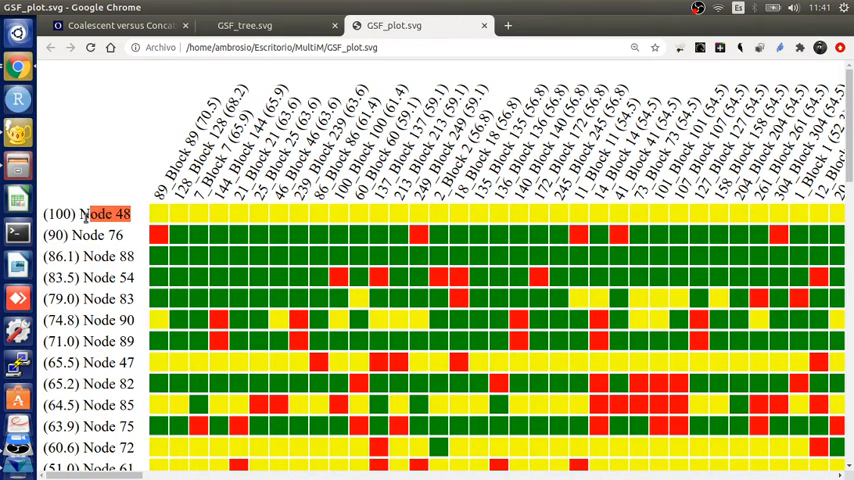
{"action": "left_click", "coordinate": [245, 25]}
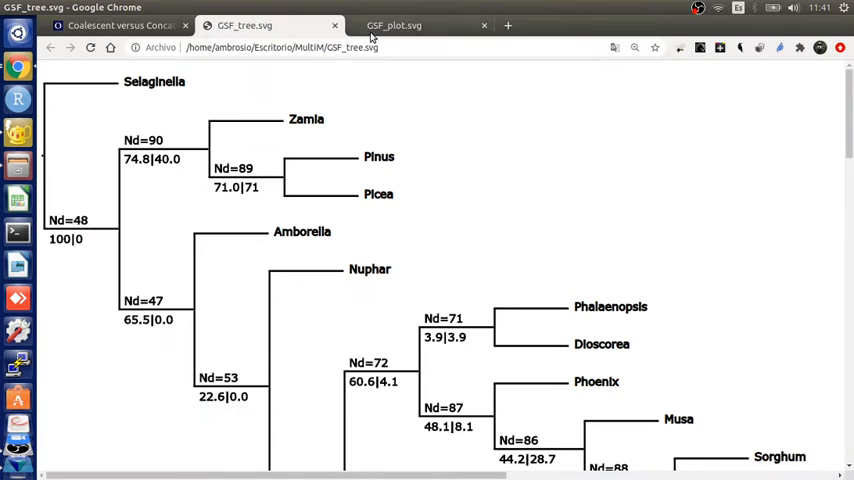
{"action": "left_click", "coordinate": [394, 25]}
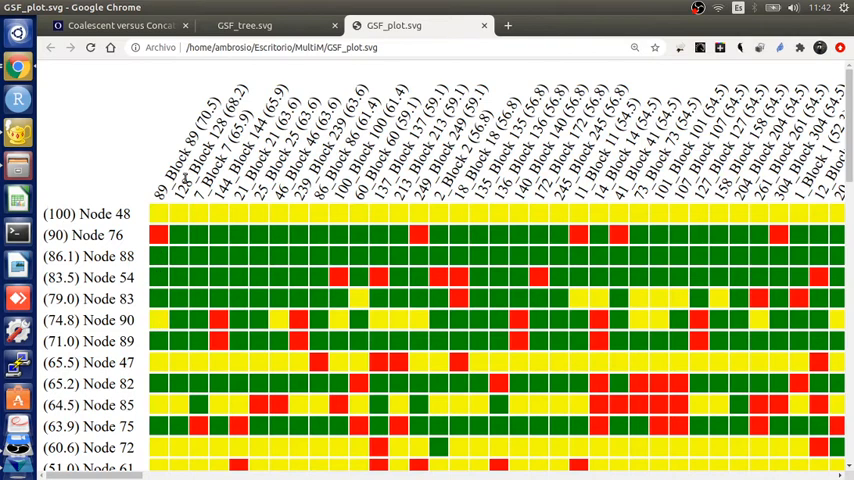
{"action": "mouse_move", "coordinate": [210, 195]}
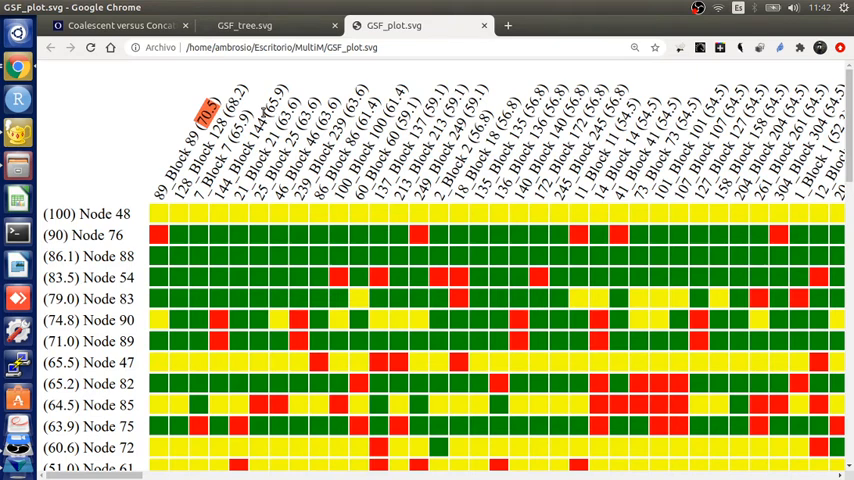
{"action": "mouse_move", "coordinate": [310, 138]}
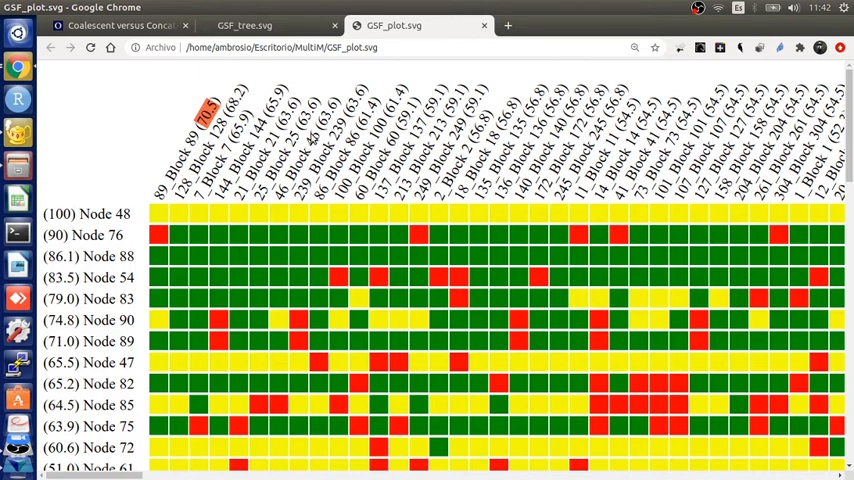
{"action": "mouse_move", "coordinate": [174, 205]}
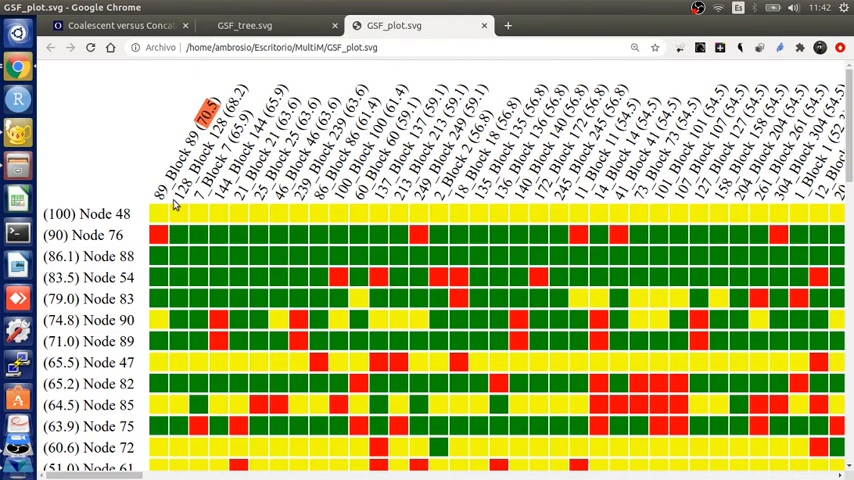
{"action": "mouse_move", "coordinate": [158, 240]}
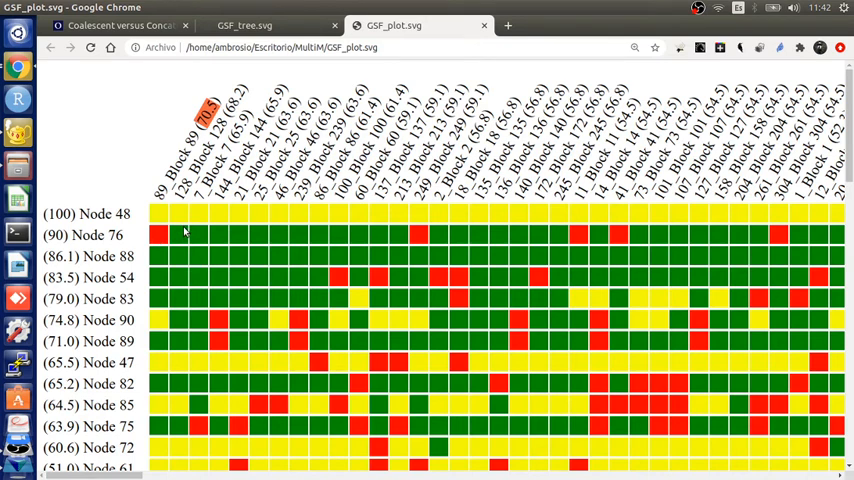
{"action": "mouse_move", "coordinate": [180, 222]}
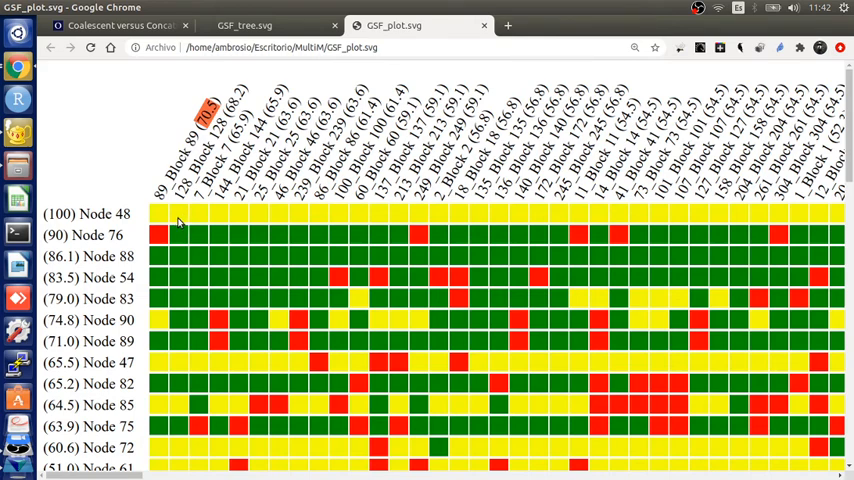
{"action": "mouse_move", "coordinate": [206, 232]}
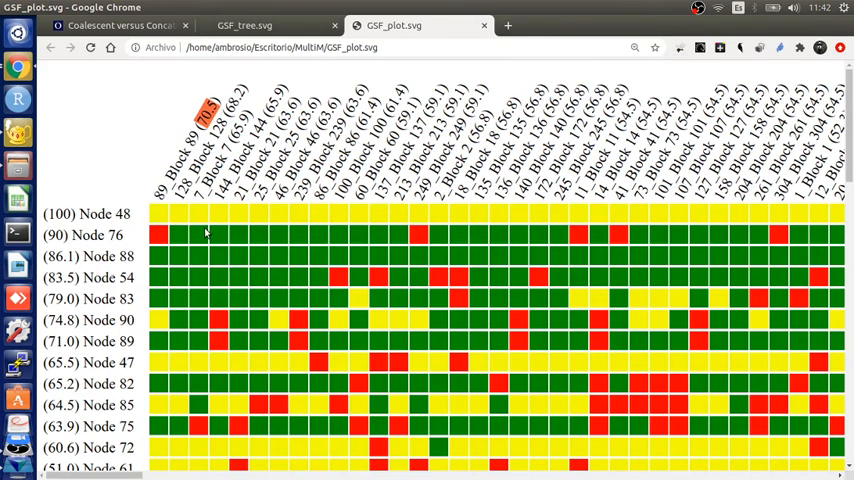
Step: Scroll down GSF_plot.svg to Node 71 and the present/not-present bar chart
{"action": "scroll", "scroll_direction": "down", "scroll_amount": 3}
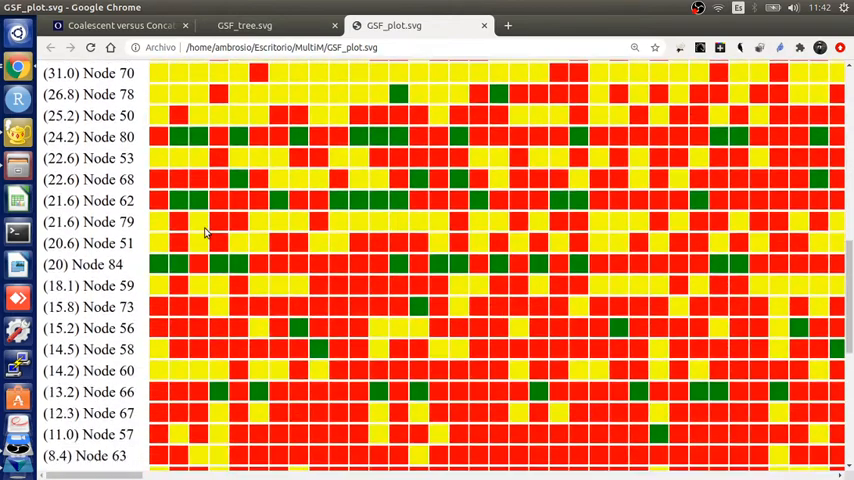
{"action": "scroll", "scroll_direction": "down", "scroll_amount": 3}
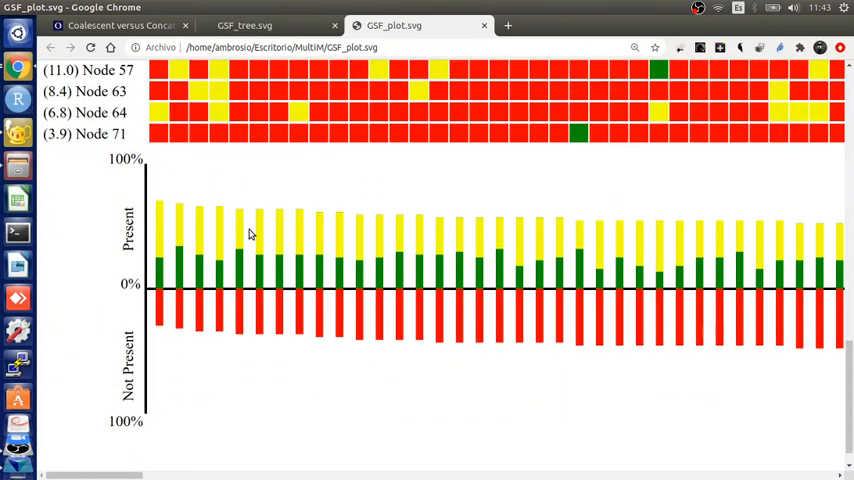
{"action": "mouse_move", "coordinate": [351, 270]}
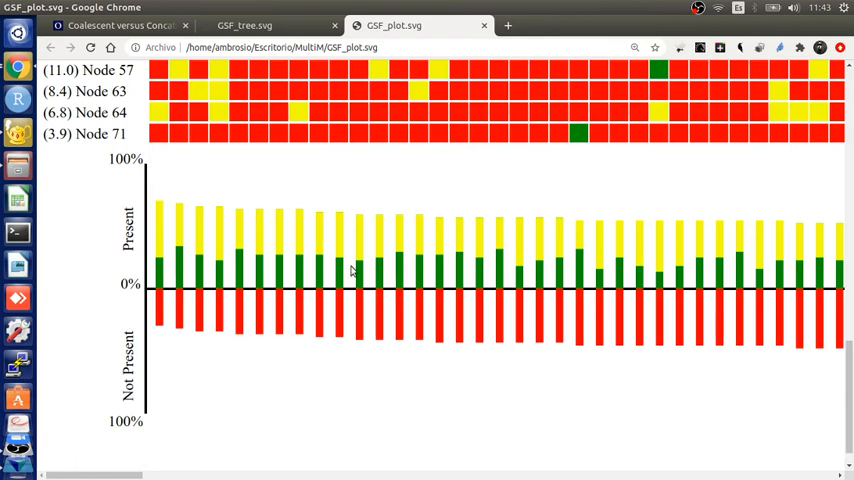
{"action": "mouse_move", "coordinate": [225, 222]}
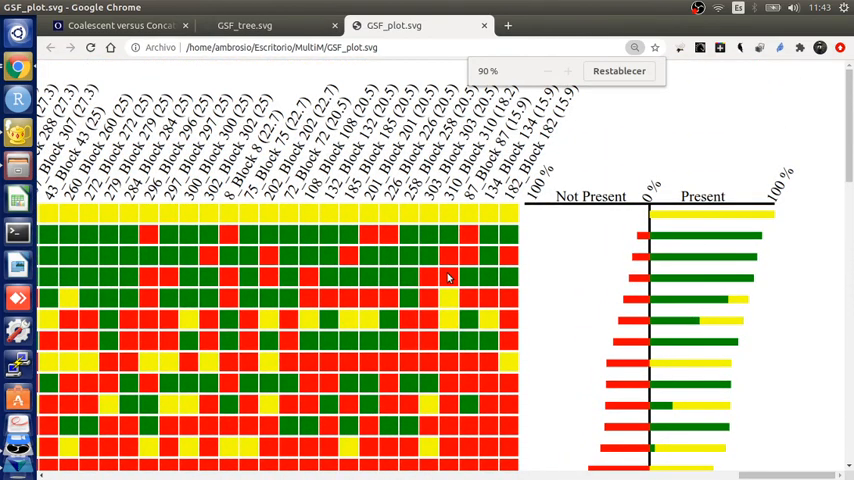
Step: Zoom out until the full matrix and both bar charts are visible
{"action": "left_click", "coordinate": [548, 71]}
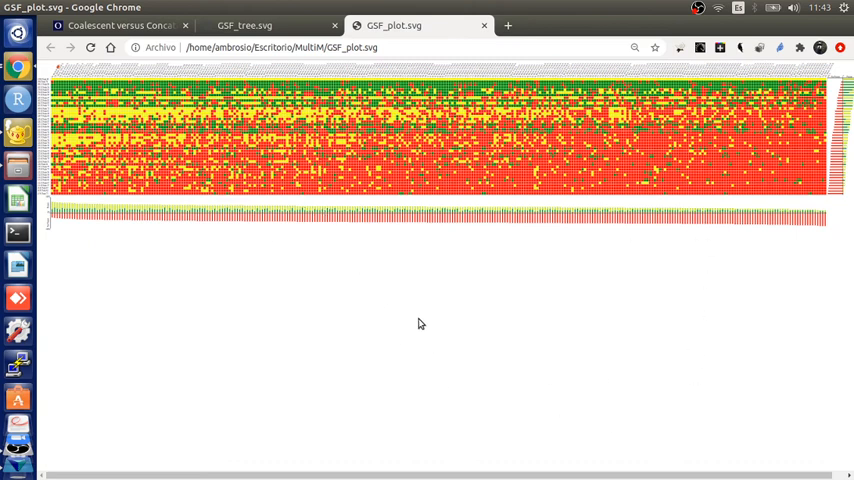
{"action": "mouse_move", "coordinate": [350, 321]}
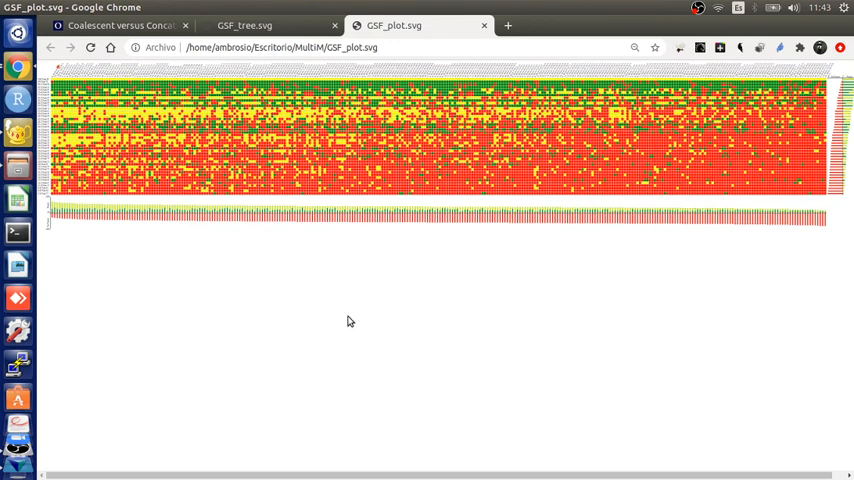